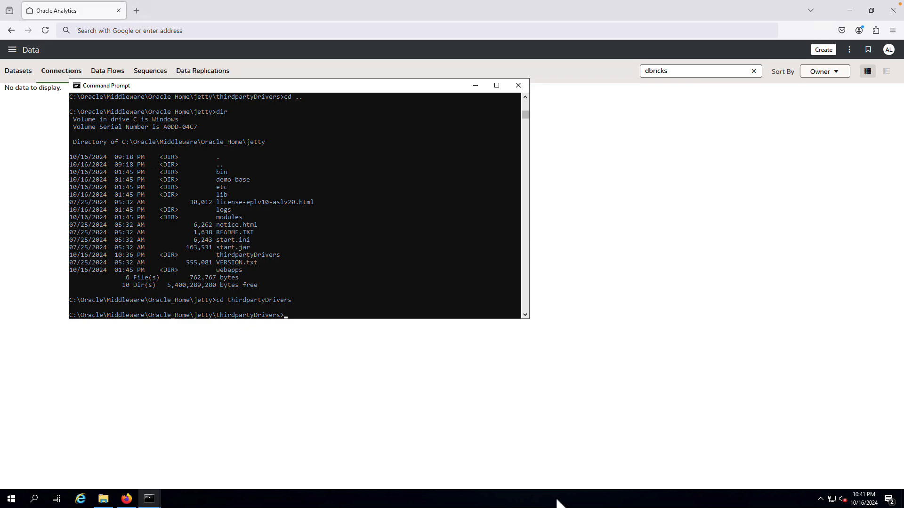
mouse_move(196, 471)
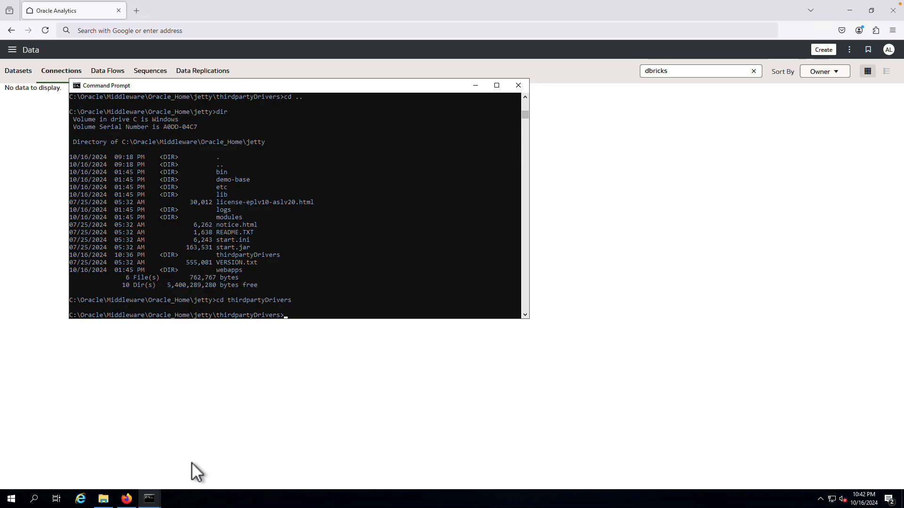
Copy c:\downloads\DatabricksJDBC42.jar into the jetty thirdpartyDrivers folder.
type("copy c:\\downloads\\DatabricksJDBC42.jar")
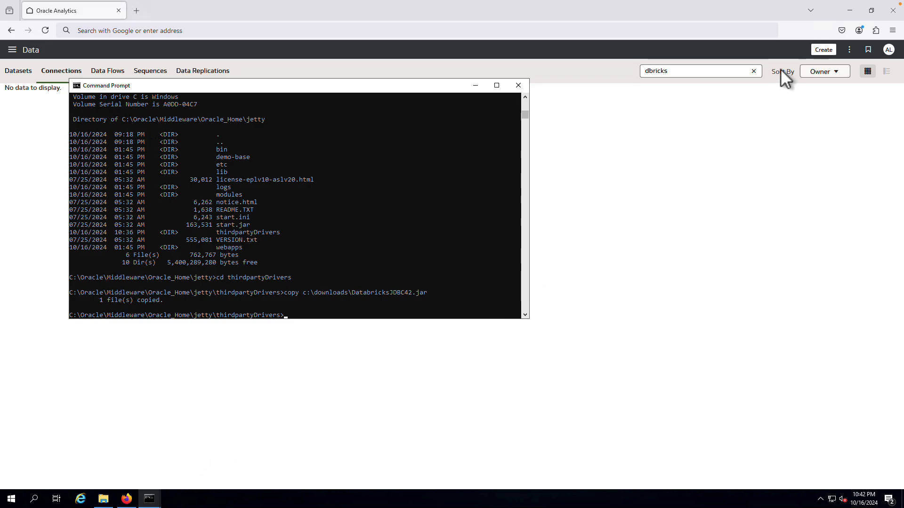
Start a new connection from the Create menu, reaching the connection type list.
left_click(823, 49)
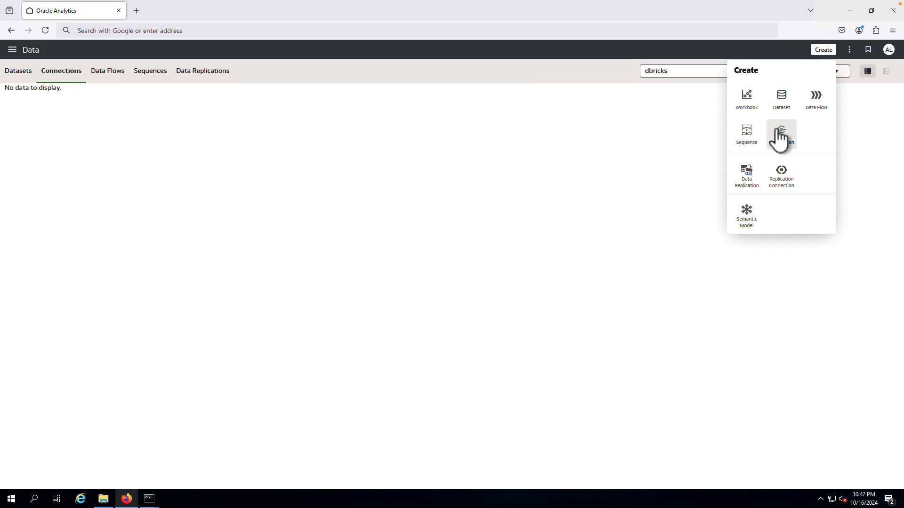
left_click(782, 136)
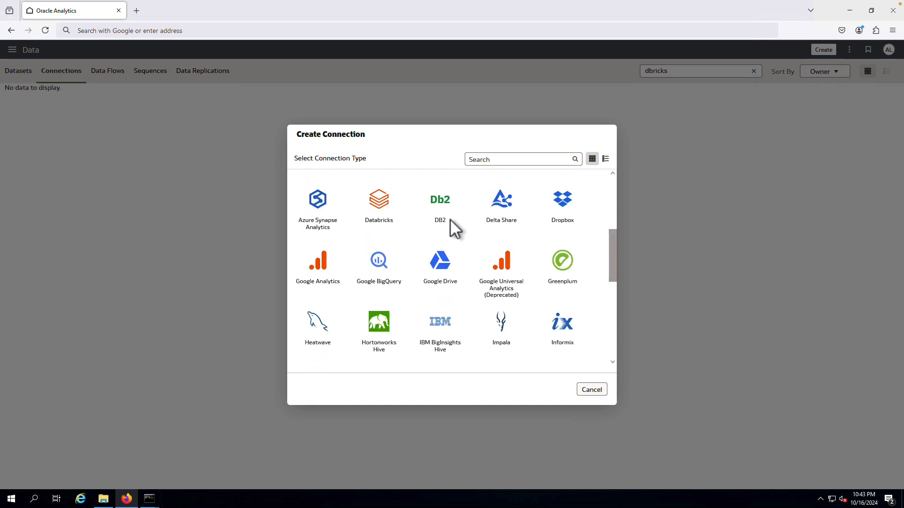
Choose Databricks as the connection type, reaching its empty connection form.
left_click(379, 199)
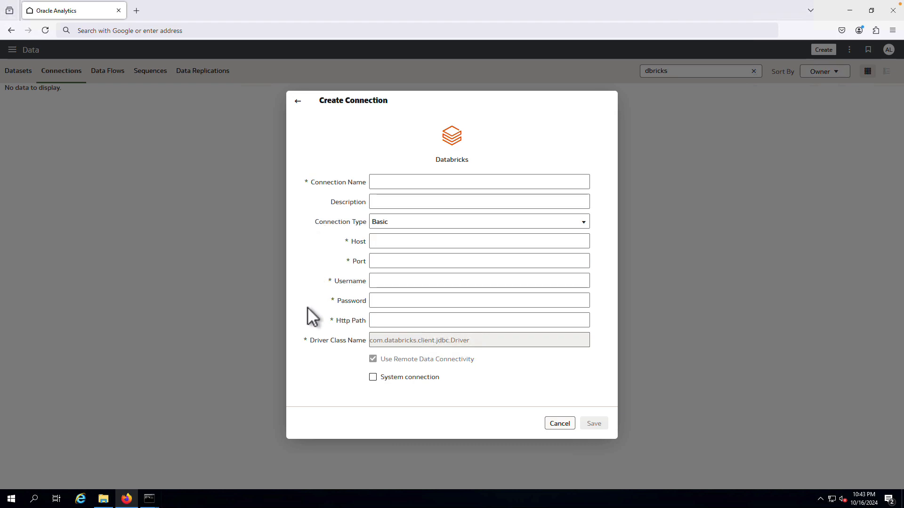
mouse_move(309, 334)
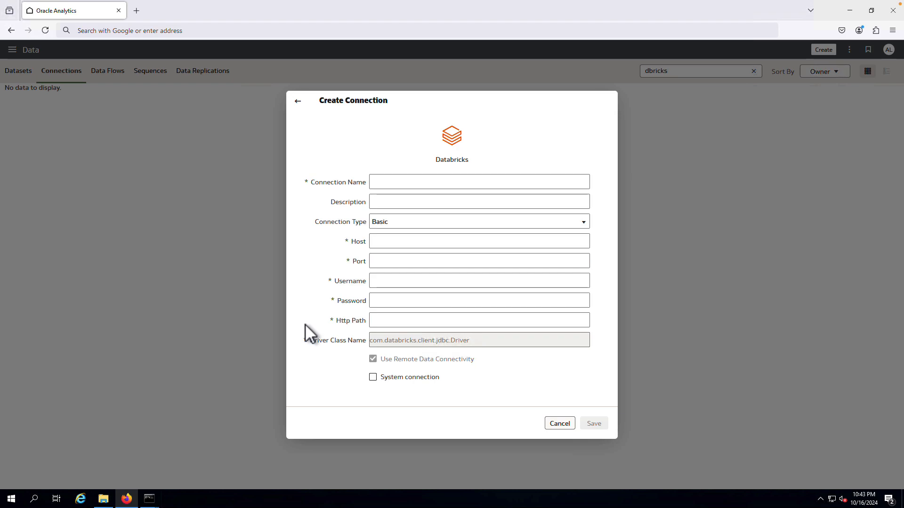
mouse_move(333, 376)
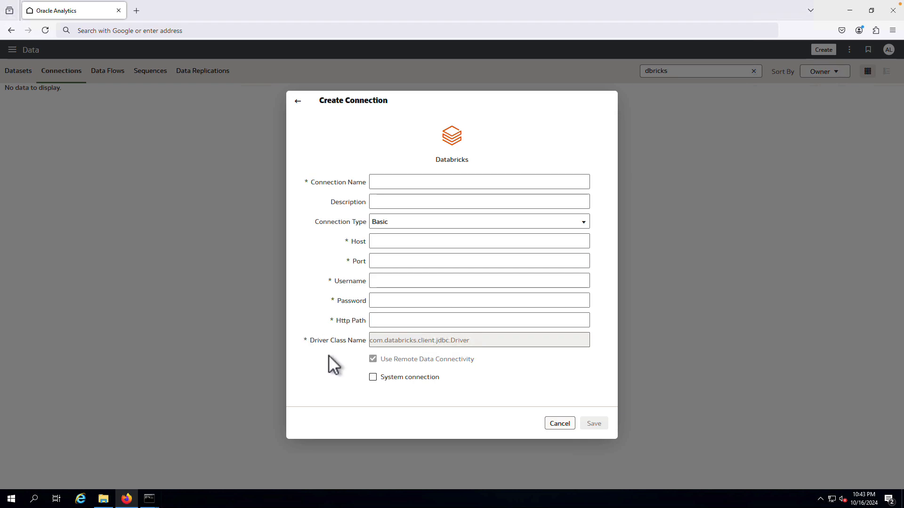
mouse_move(374, 384)
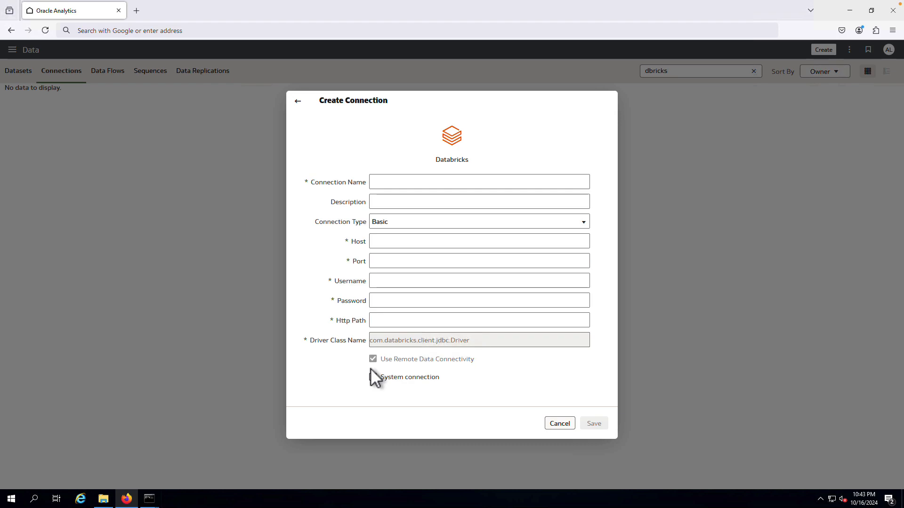